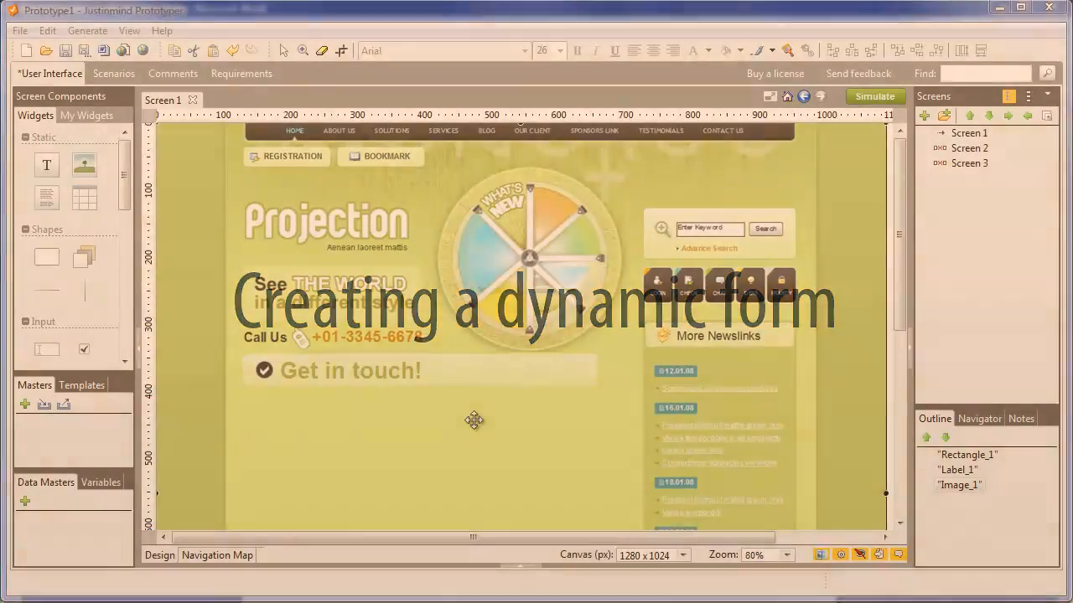
Scroll down to the empty space under the Get in touch! heading.
{"action": "scroll", "scroll_direction": "down", "scroll_amount": 3}
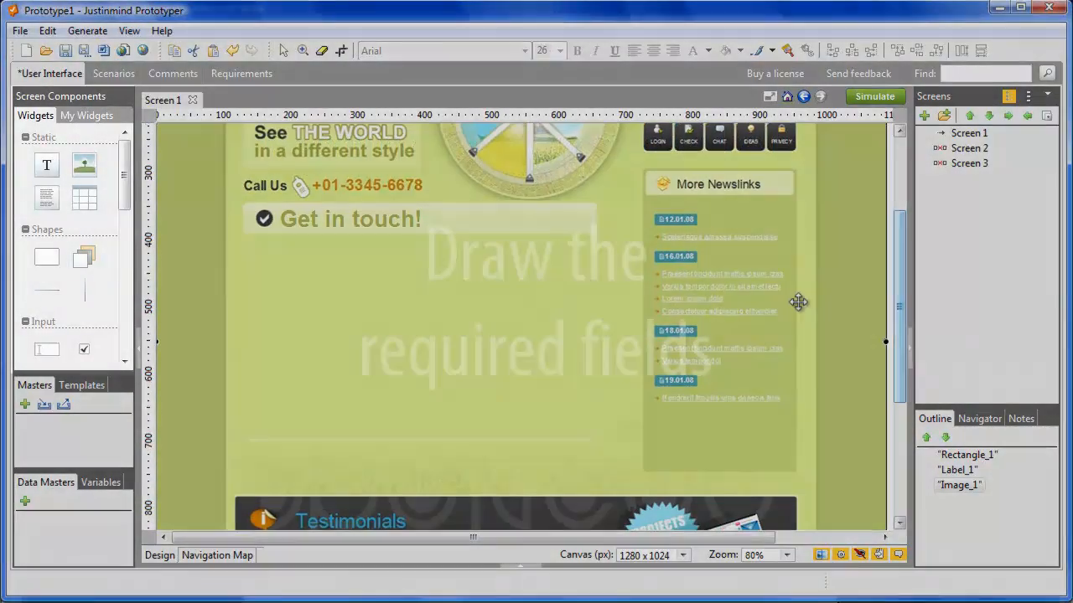
Place two text fields below the heading and an Email label beside the second.
{"action": "left_click_drag", "start_coordinate": [293, 266], "coordinate": [411, 270]}
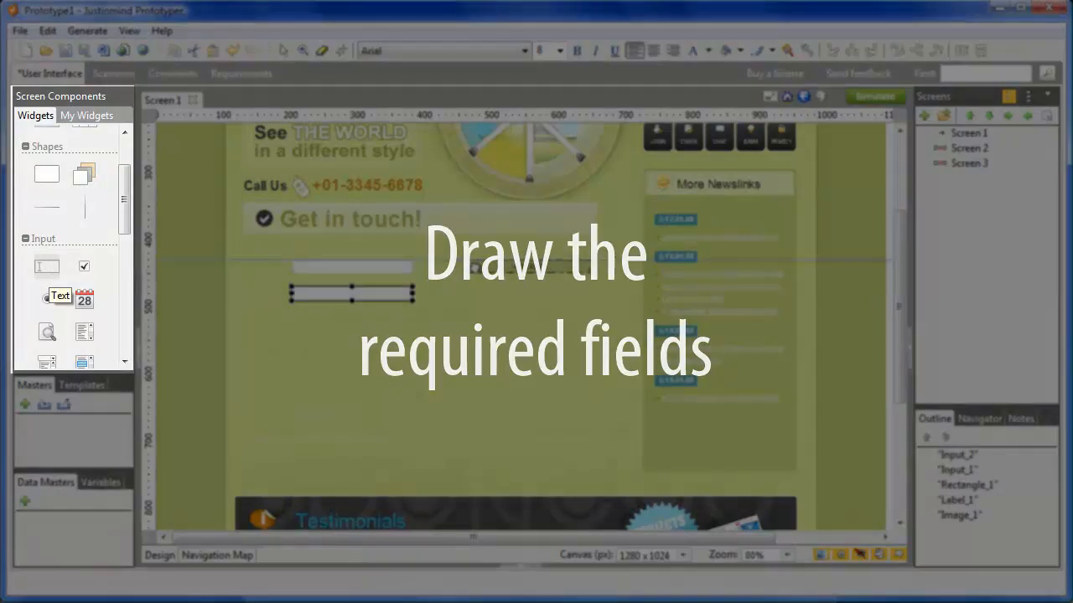
{"action": "left_click_drag", "start_coordinate": [472, 259], "coordinate": [595, 364]}
{"action": "type", "text": "Ema"}
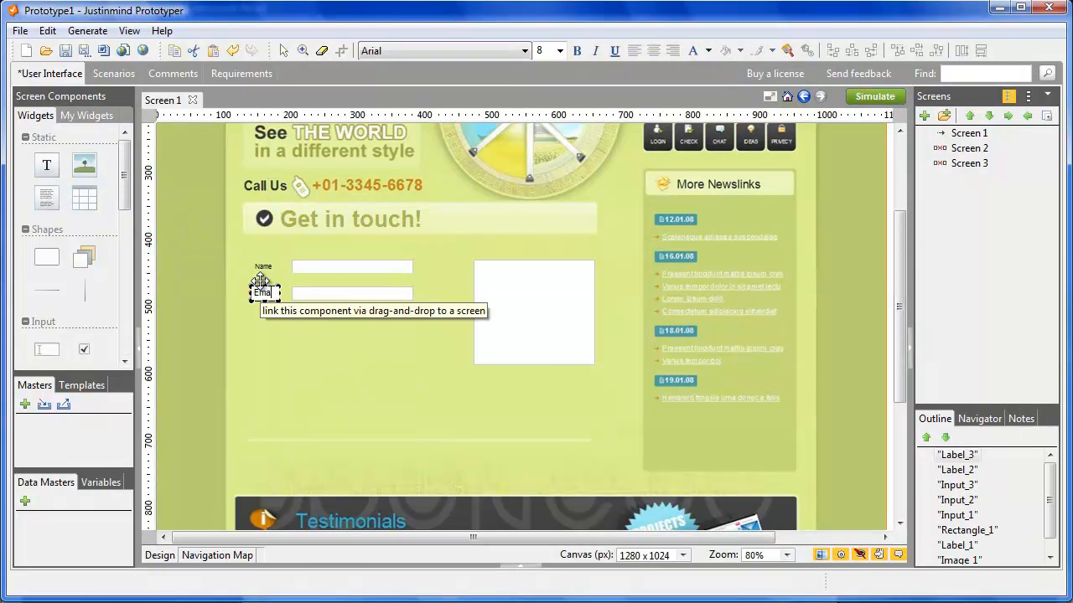
{"action": "left_click_drag", "start_coordinate": [265, 291], "coordinate": [447, 265]}
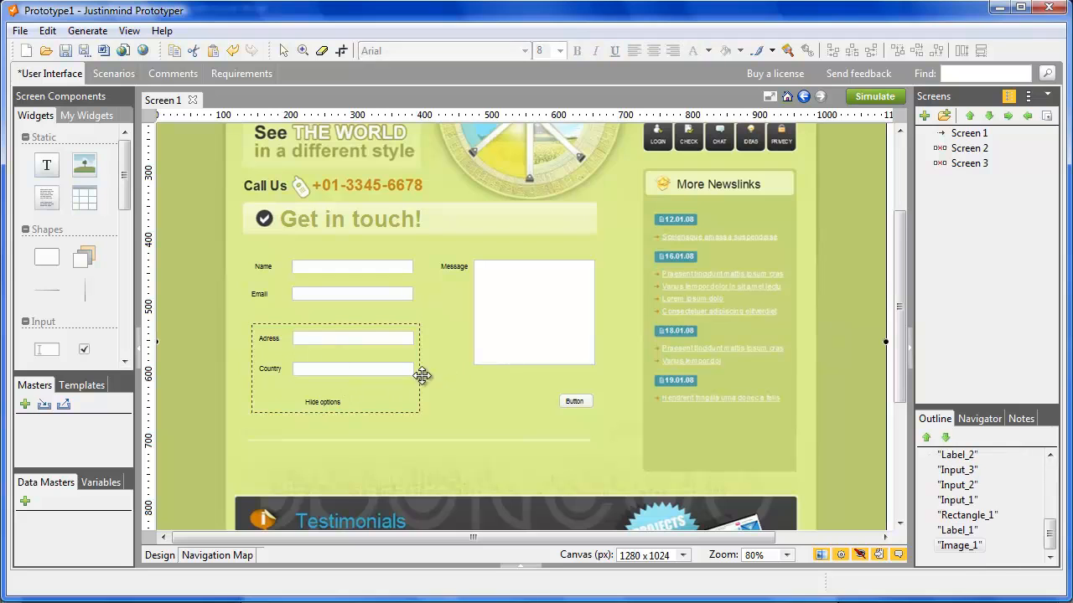
Begin a new on-click interaction for the Show more options label.
{"action": "scroll", "scroll_direction": "down", "scroll_amount": 3}
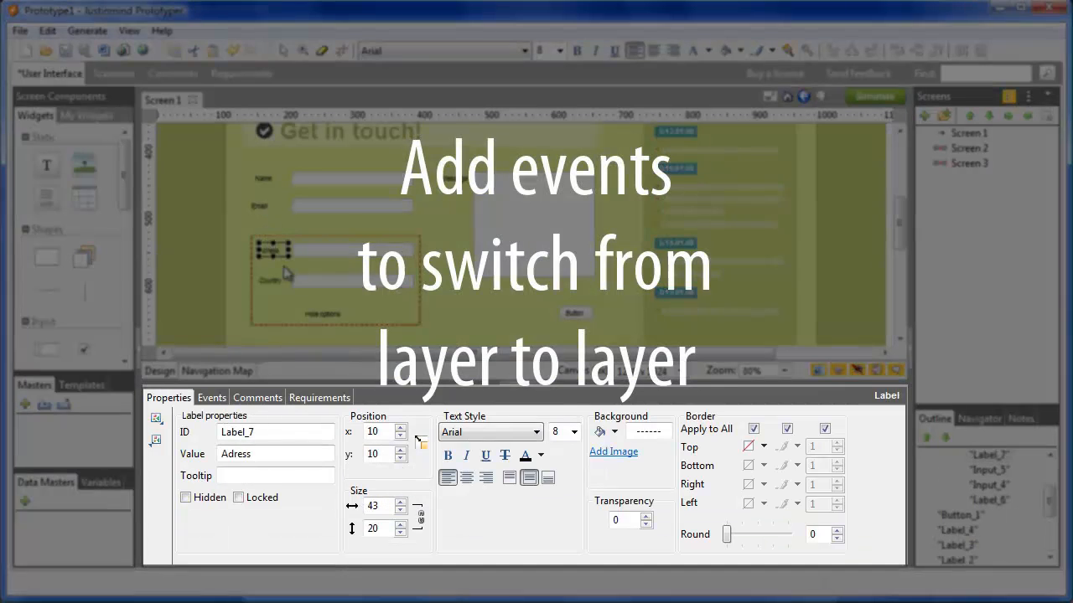
{"action": "left_click", "coordinate": [212, 398]}
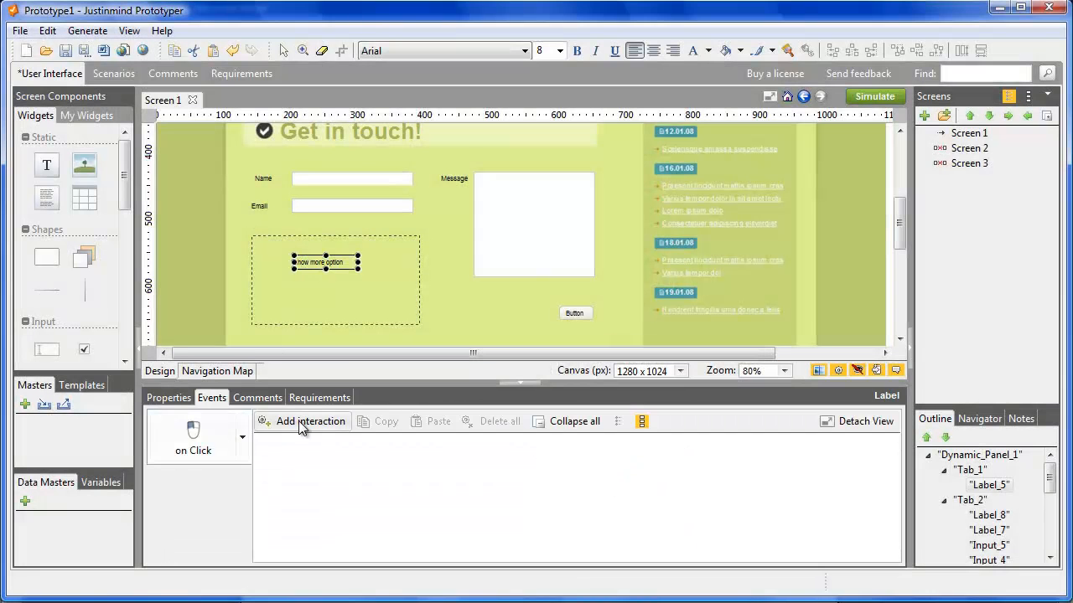
{"action": "left_click", "coordinate": [310, 422]}
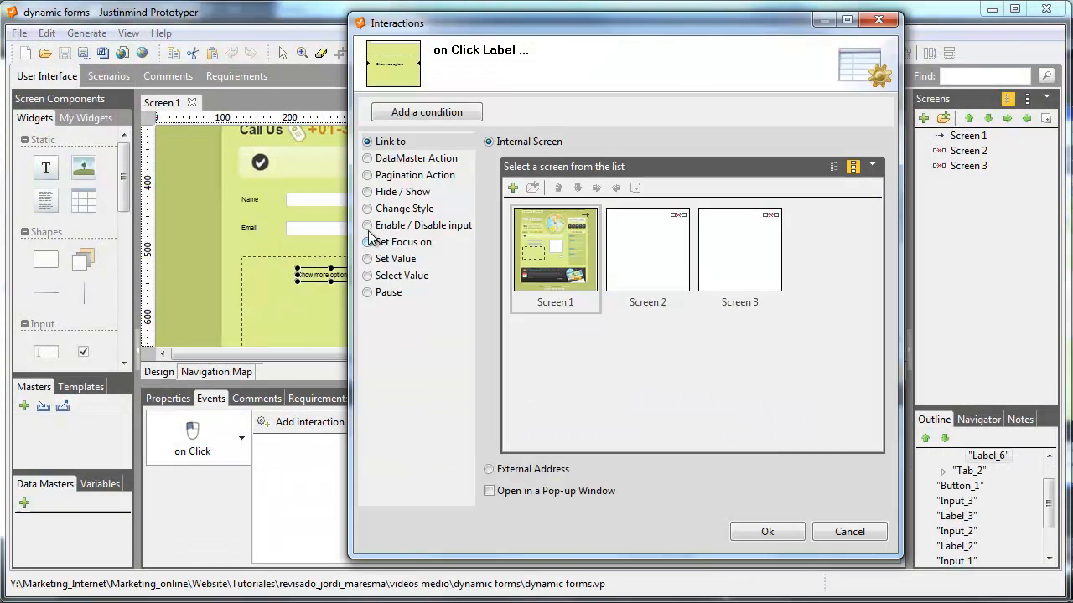
Set the label's click action to Show Dynamic_Panel_1's Tab_2 and confirm.
{"action": "left_click", "coordinate": [367, 191]}
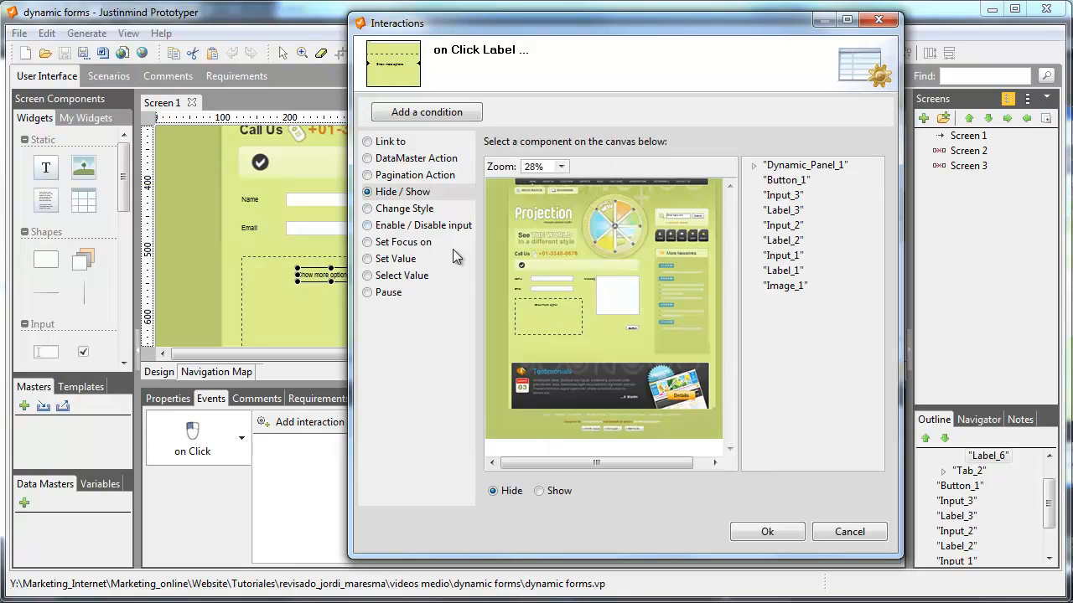
{"action": "left_click", "coordinate": [539, 490]}
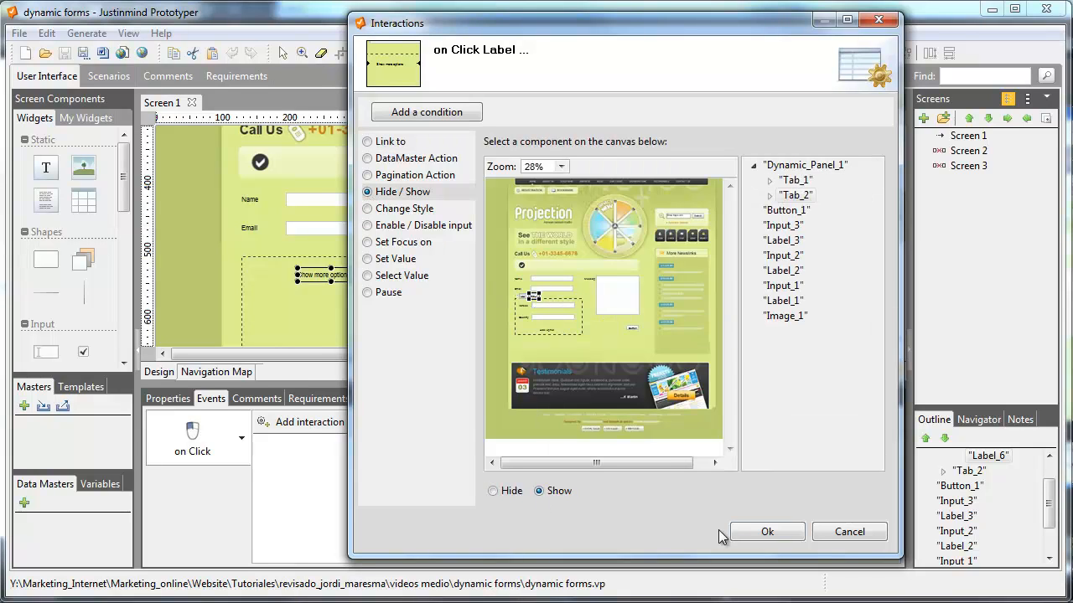
{"action": "left_click", "coordinate": [765, 531]}
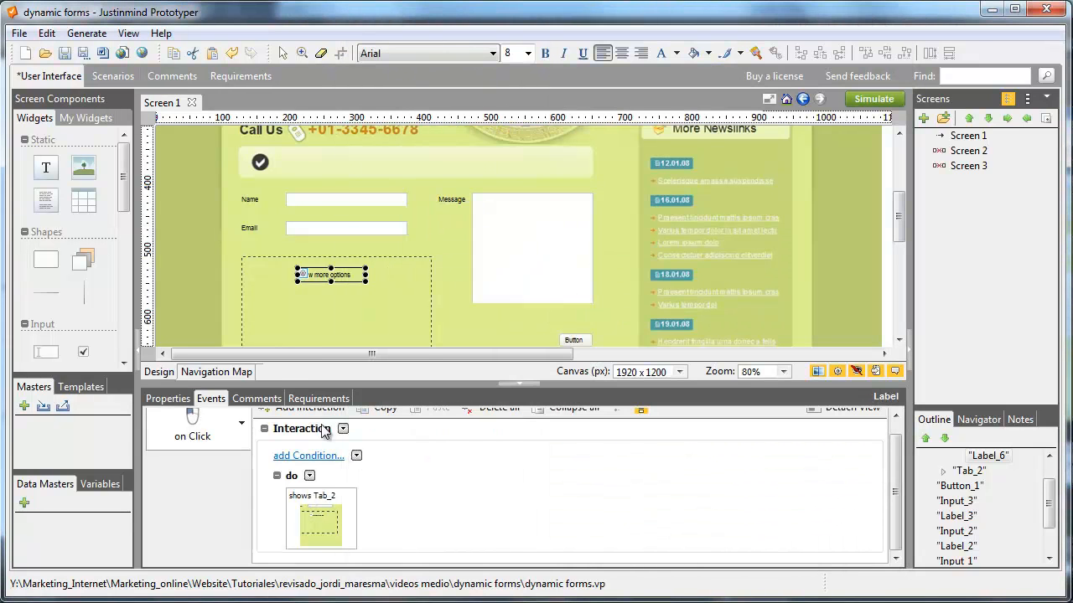